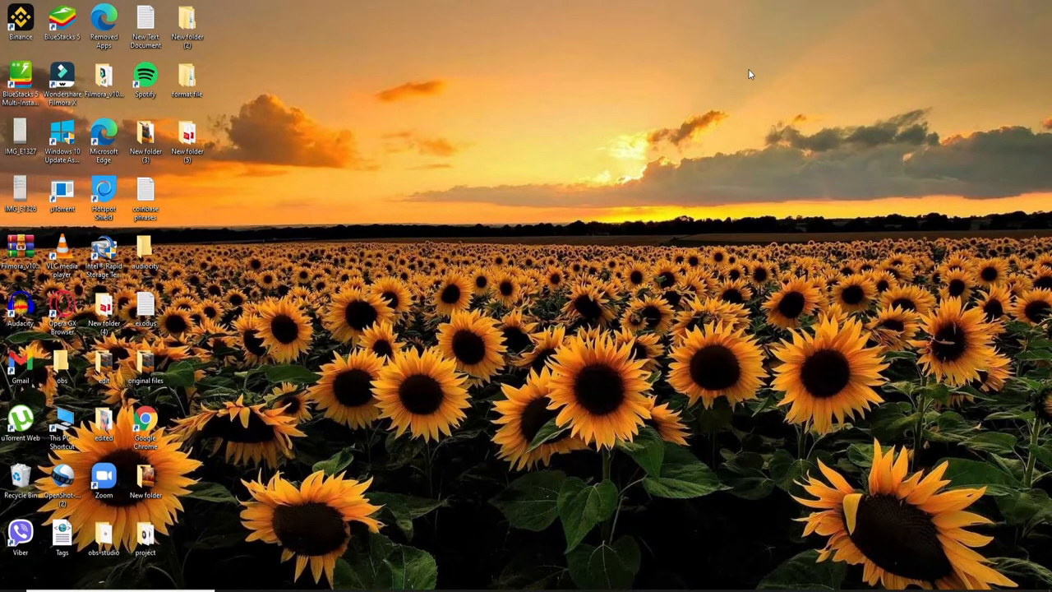
{"action": "mouse_move", "coordinate": [657, 378]}
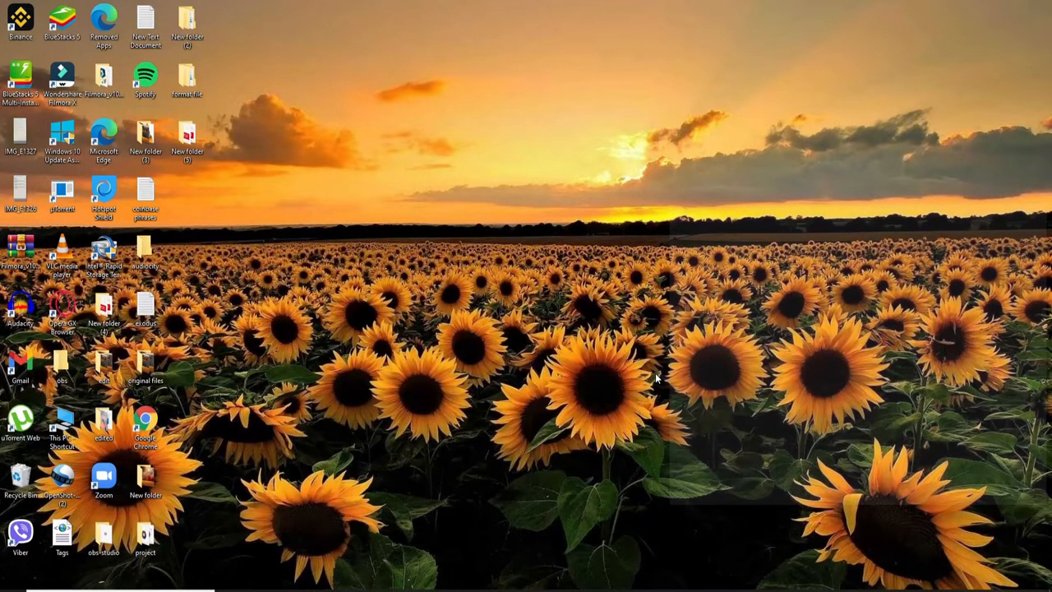
{"action": "mouse_move", "coordinate": [365, 468]}
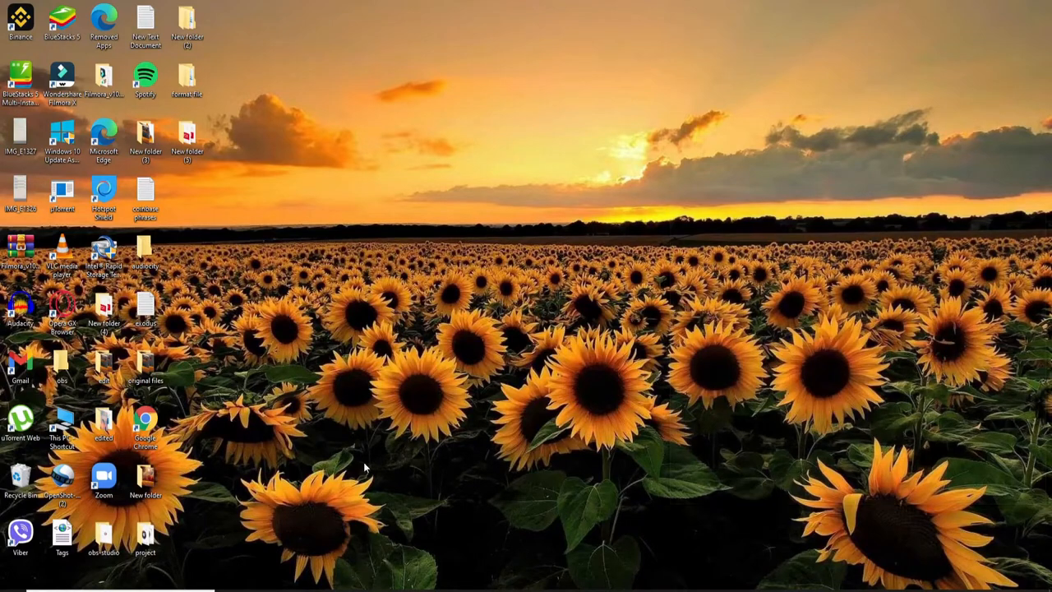
{"action": "mouse_move", "coordinate": [329, 555]}
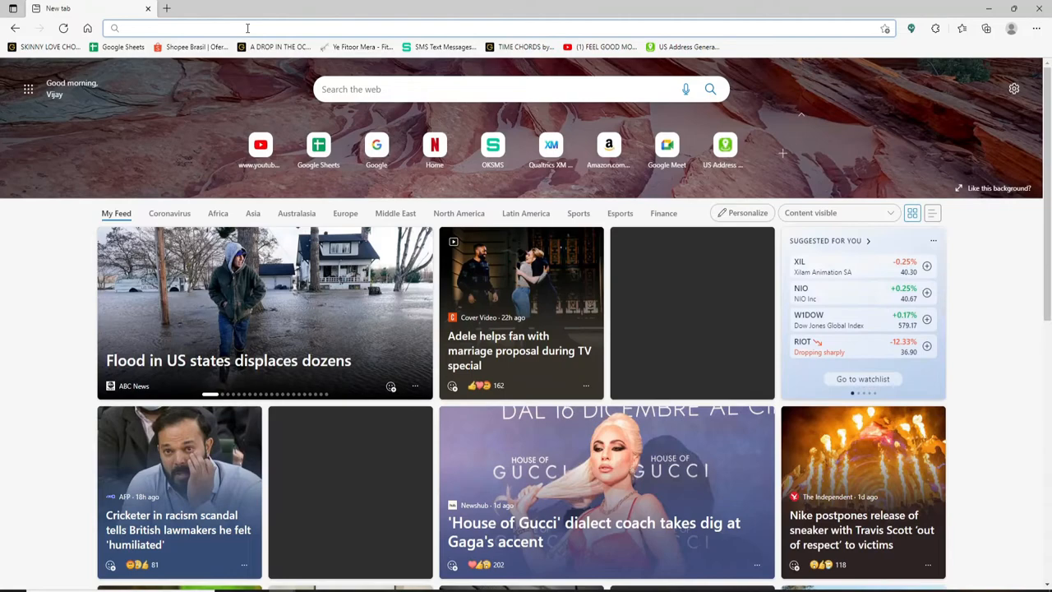
Search Bing for 'adp pay statement login' and open the My ADP Login result at myadp.adponehr.com
{"action": "type", "text": "adp pay statement login"}
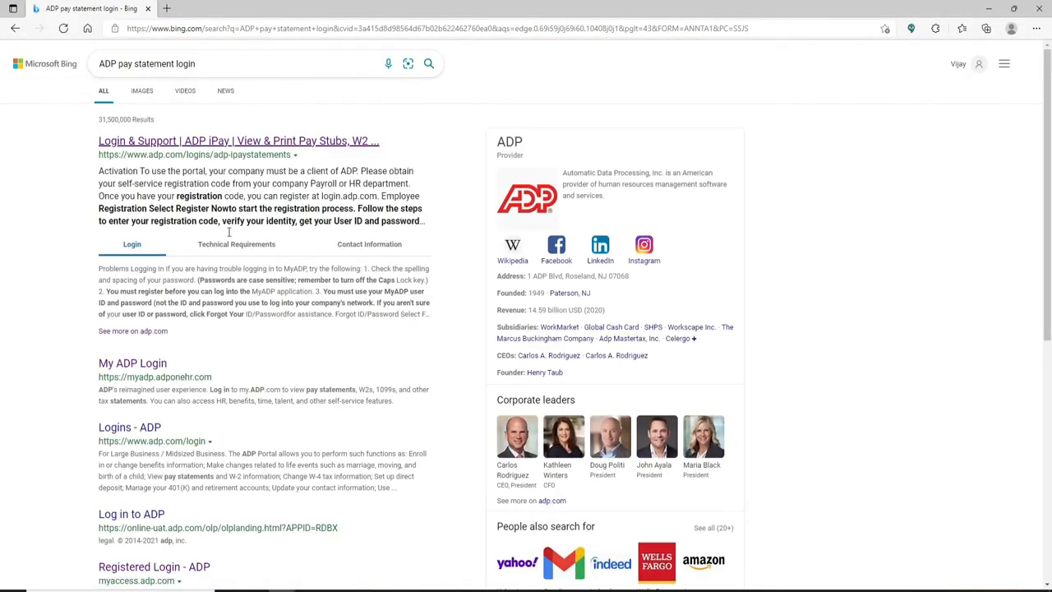
{"action": "mouse_move", "coordinate": [201, 281]}
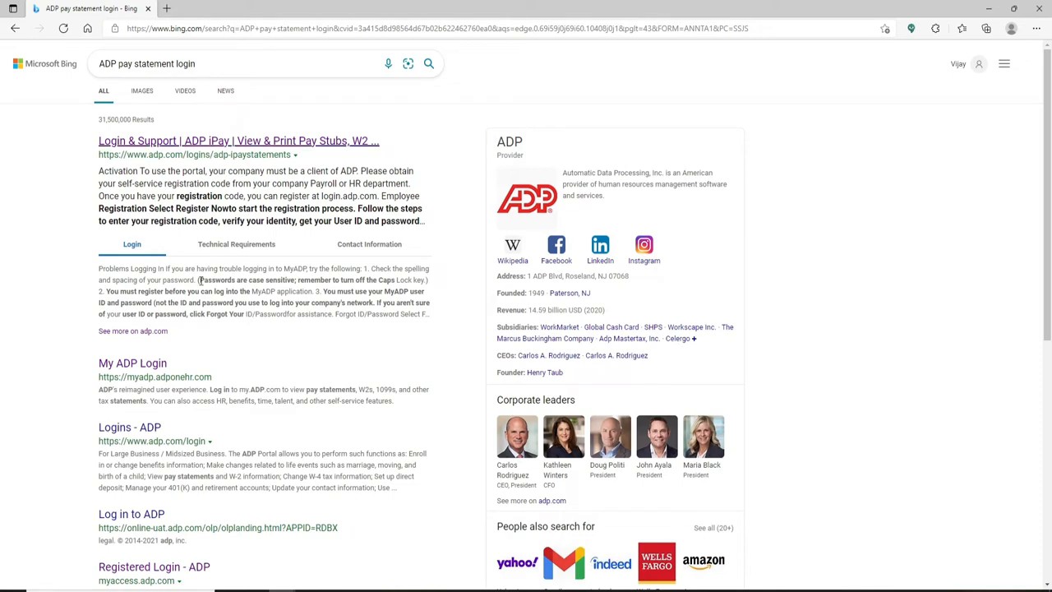
{"action": "scroll", "scroll_direction": "down", "scroll_amount": 3}
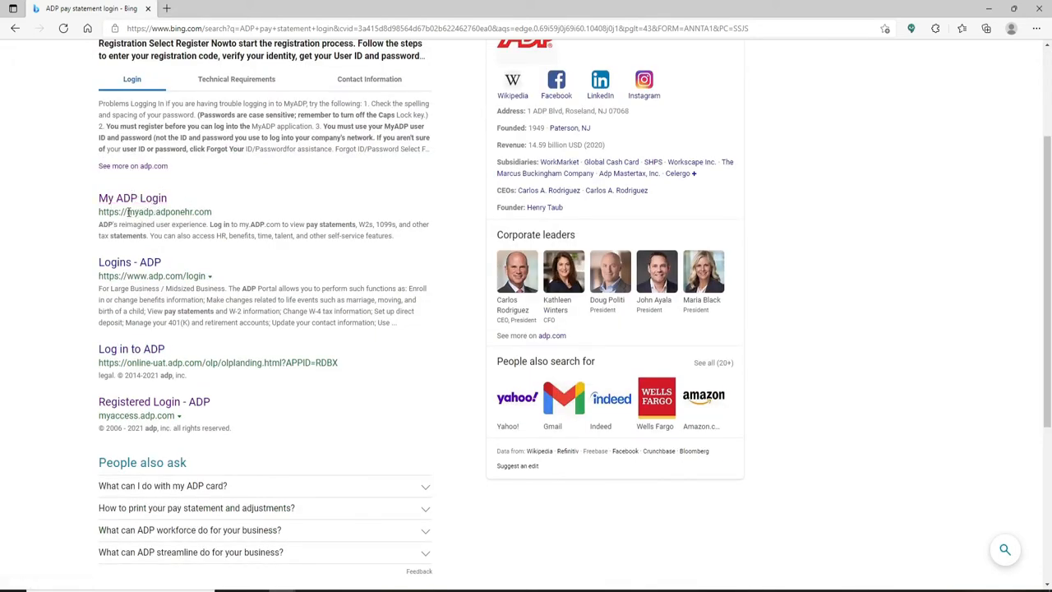
{"action": "double_click", "coordinate": [155, 210]}
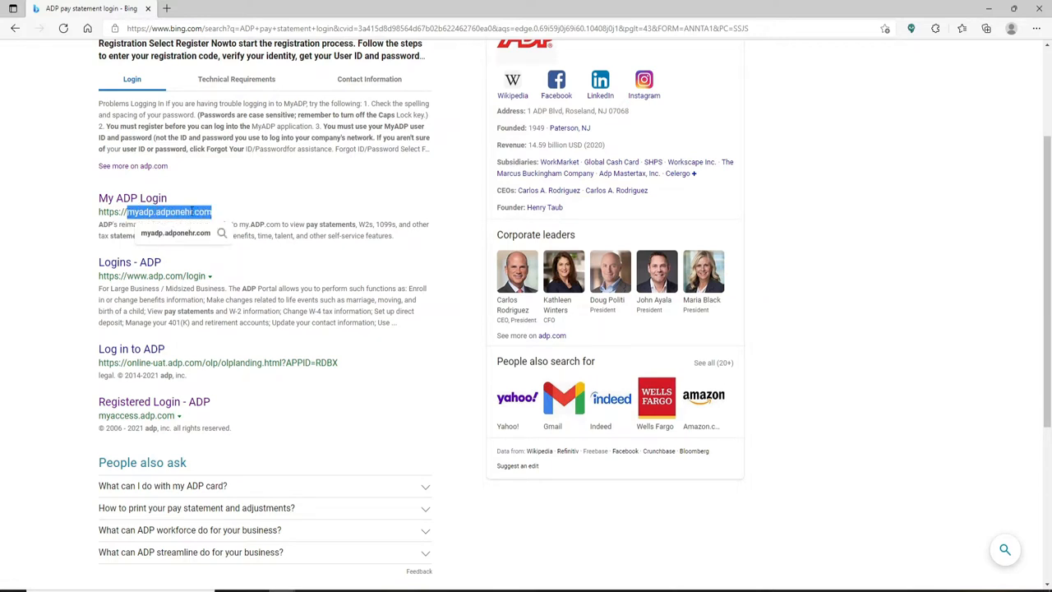
{"action": "left_click", "coordinate": [131, 197]}
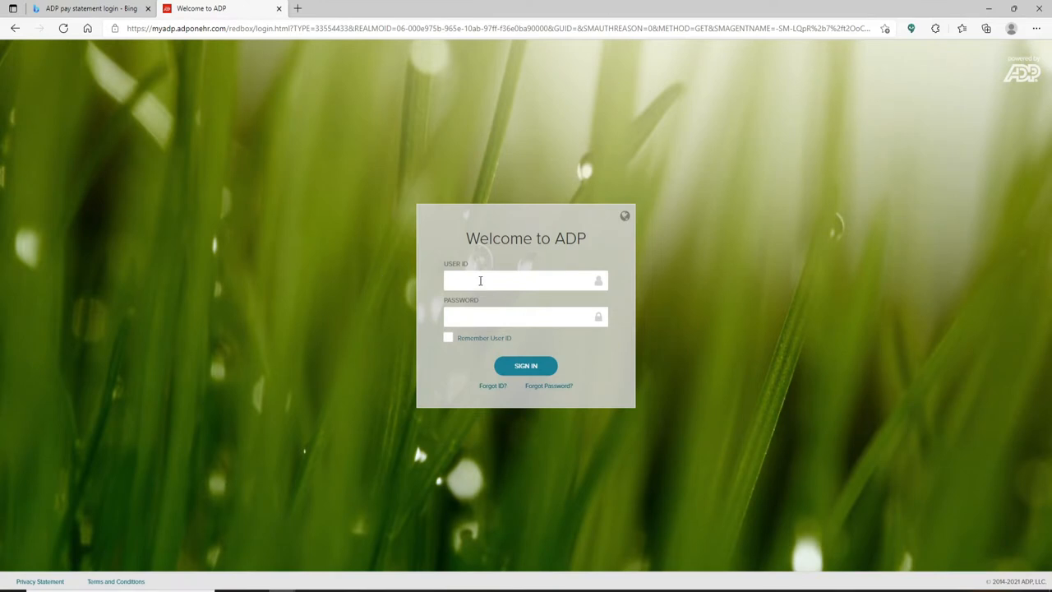
Fill the ADP sign-in form with user ID 'nu' and the password
{"action": "type", "text": "nu"}
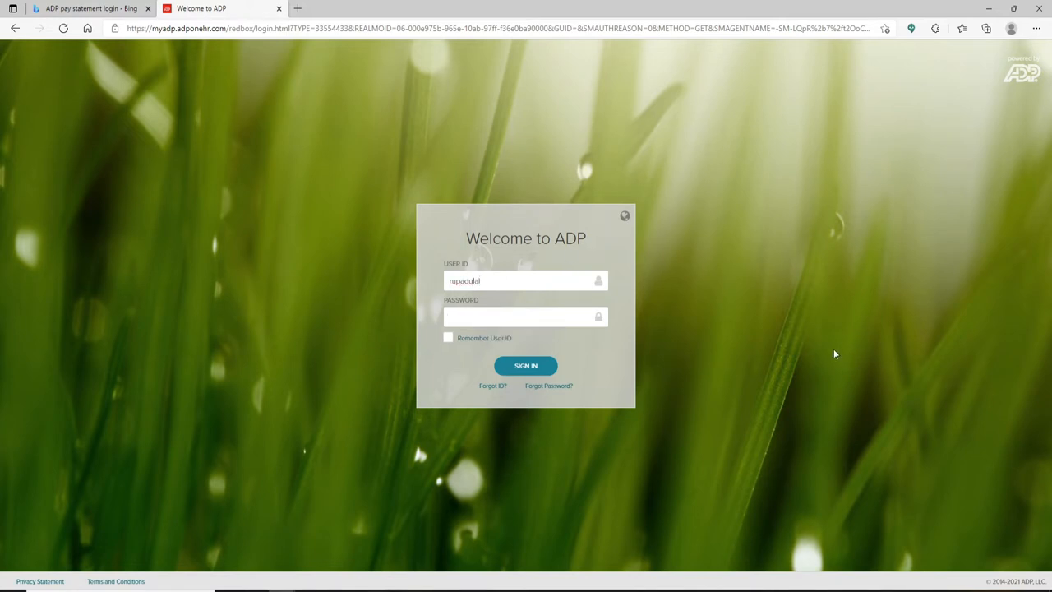
{"action": "type", "text": "password"}
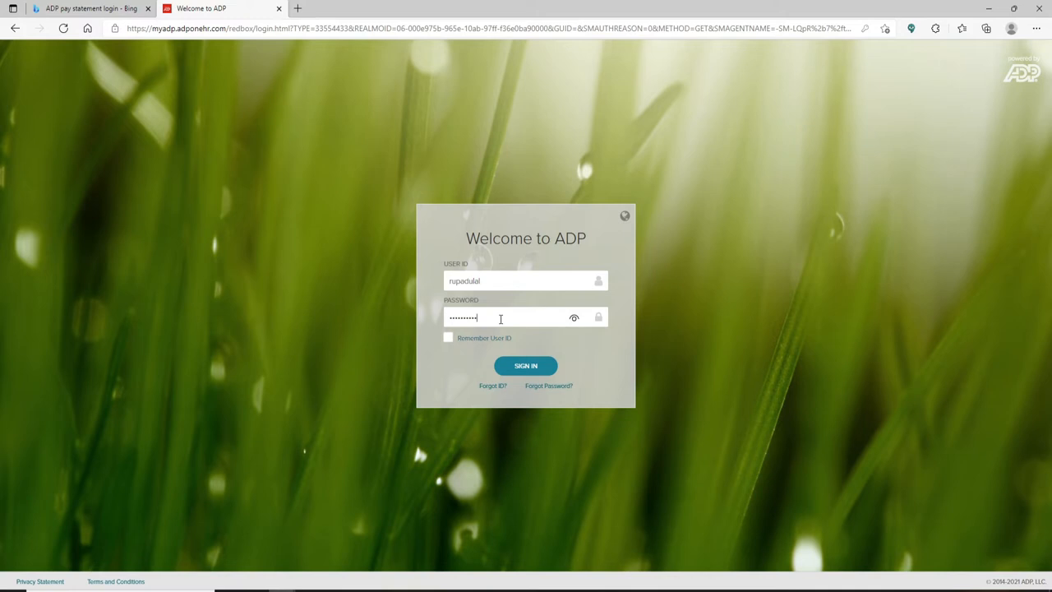
{"action": "mouse_move", "coordinate": [443, 363]}
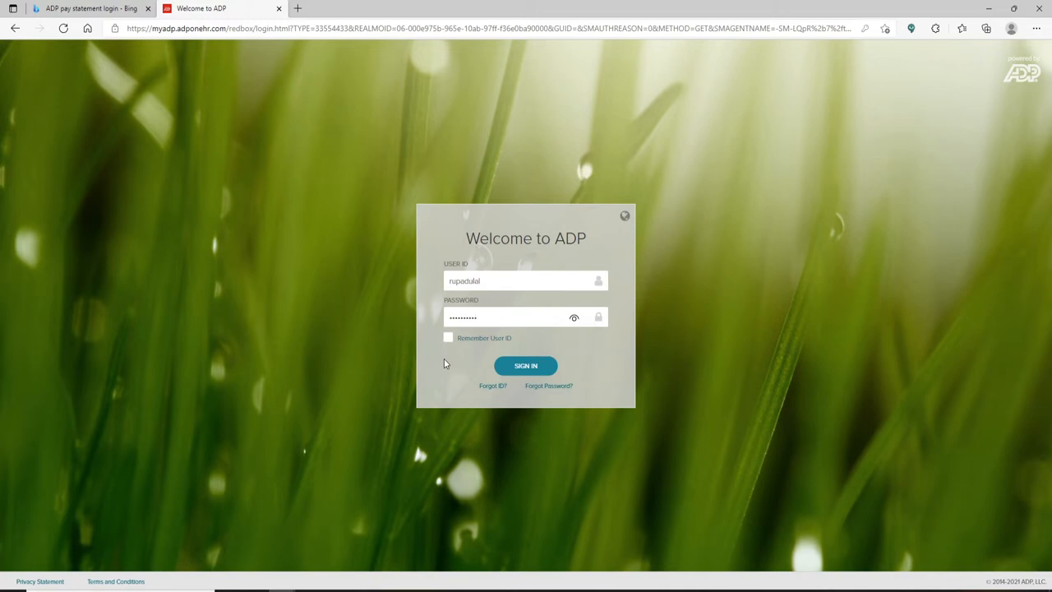
{"action": "left_click", "coordinate": [447, 338]}
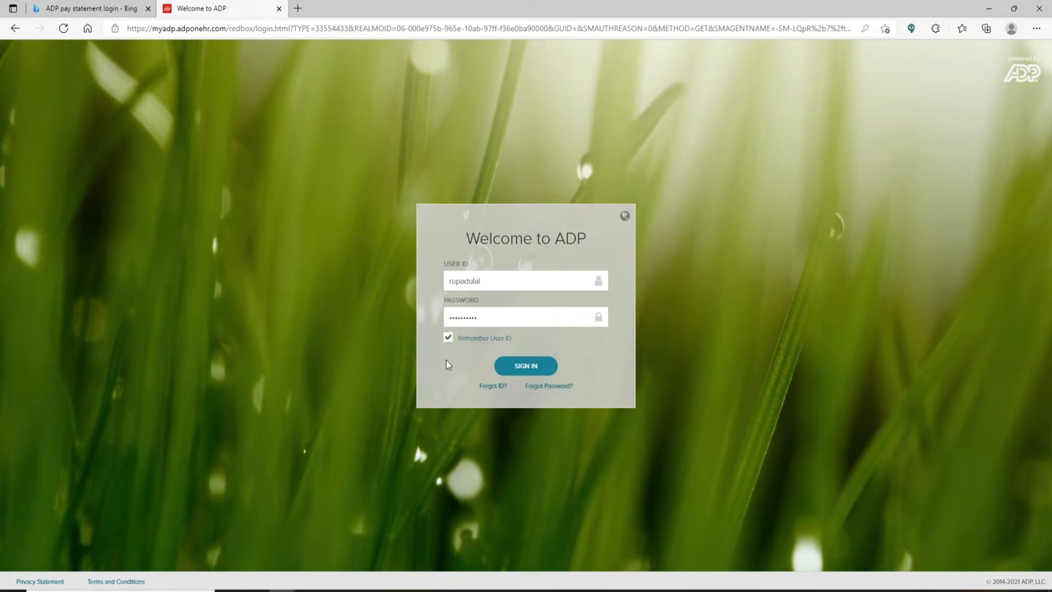
{"action": "mouse_move", "coordinate": [447, 381]}
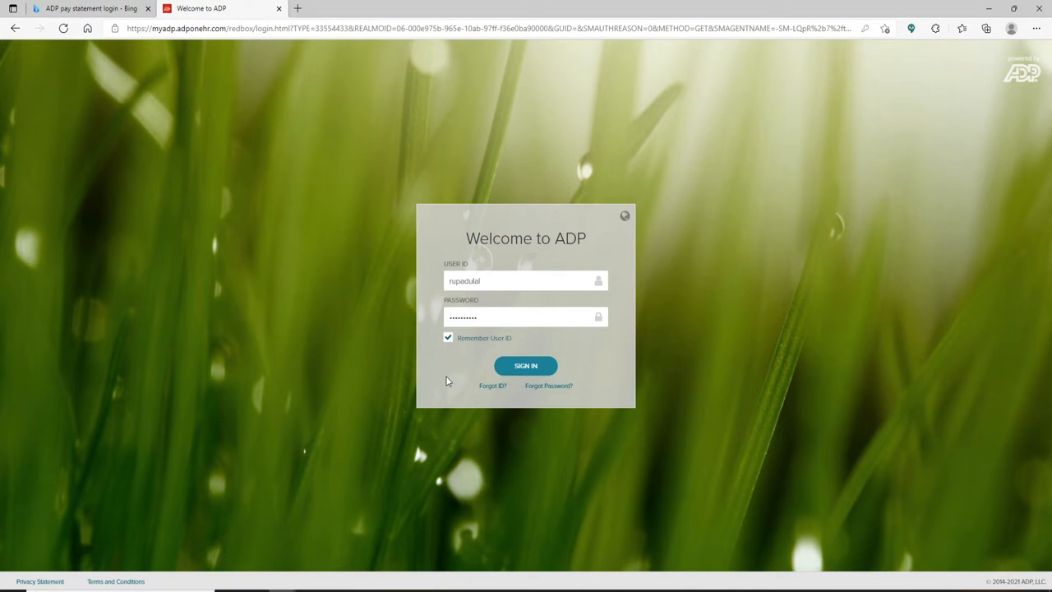
{"action": "left_click", "coordinate": [447, 338]}
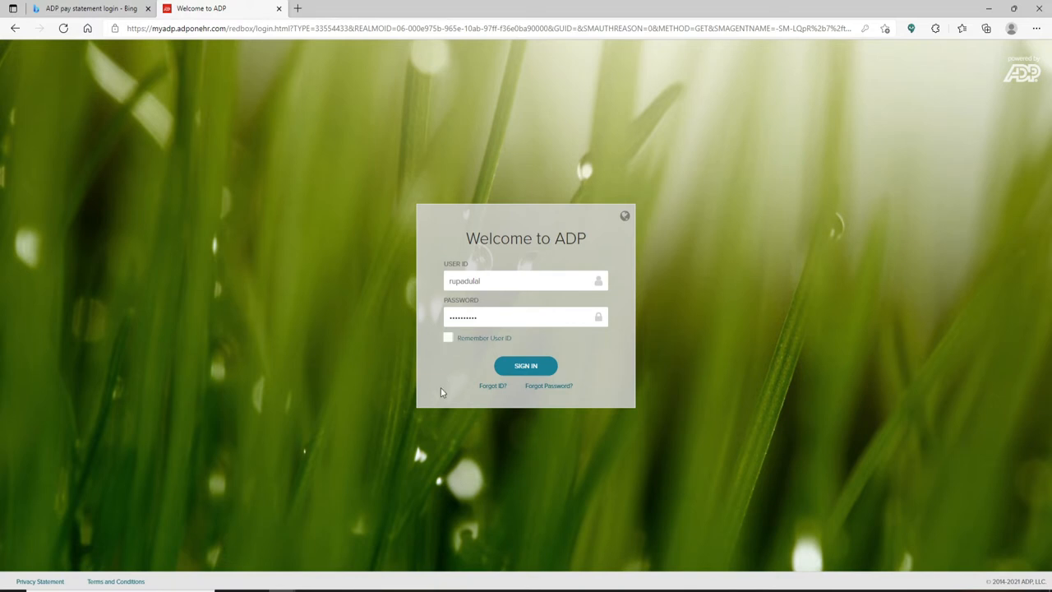
{"action": "left_click", "coordinate": [505, 279]}
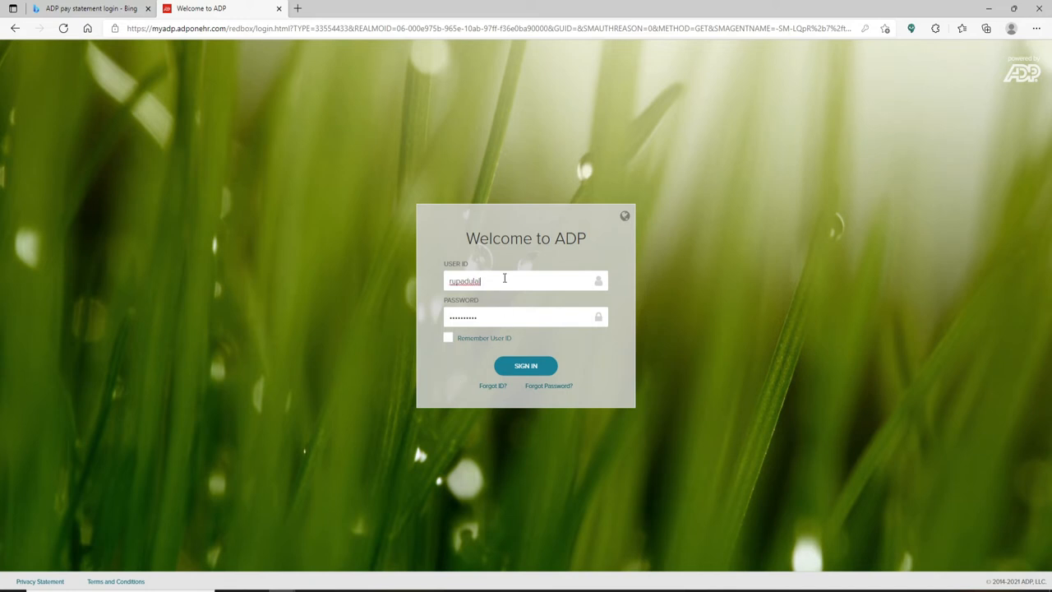
{"action": "mouse_move", "coordinate": [492, 384]}
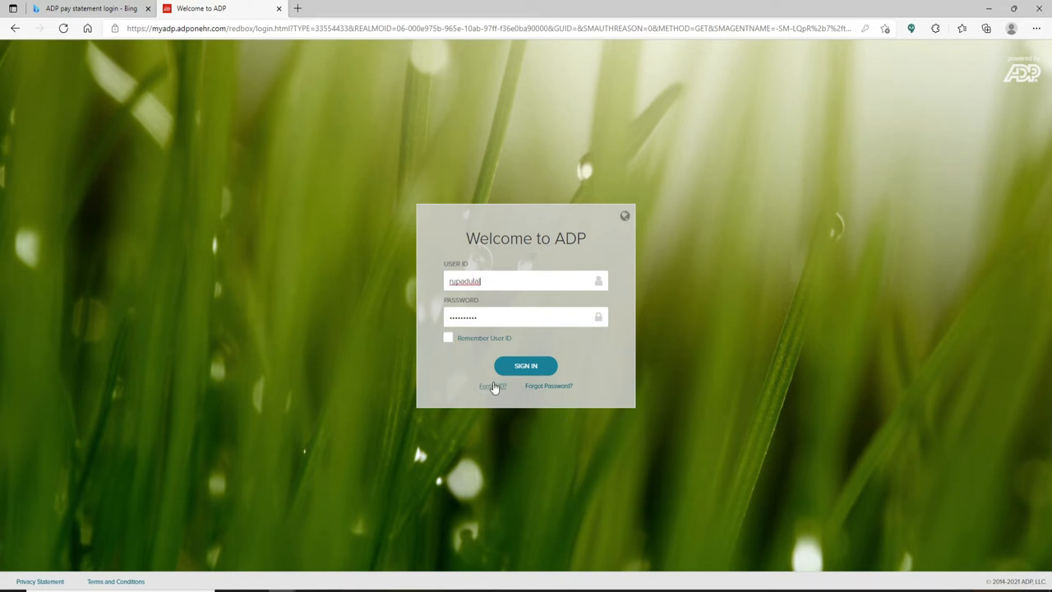
{"action": "left_click", "coordinate": [526, 317]}
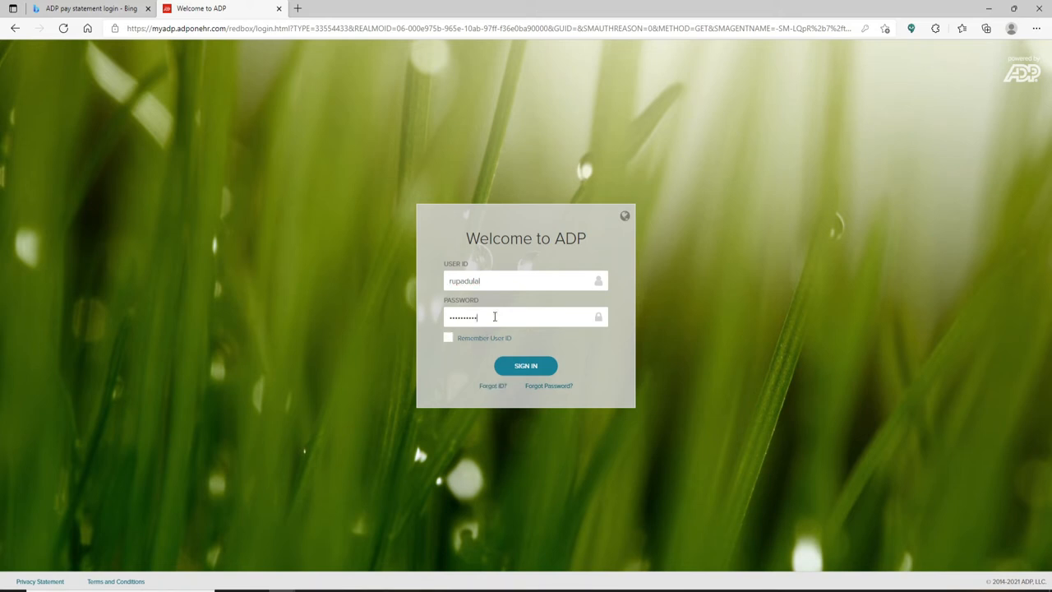
{"action": "mouse_move", "coordinate": [548, 384]}
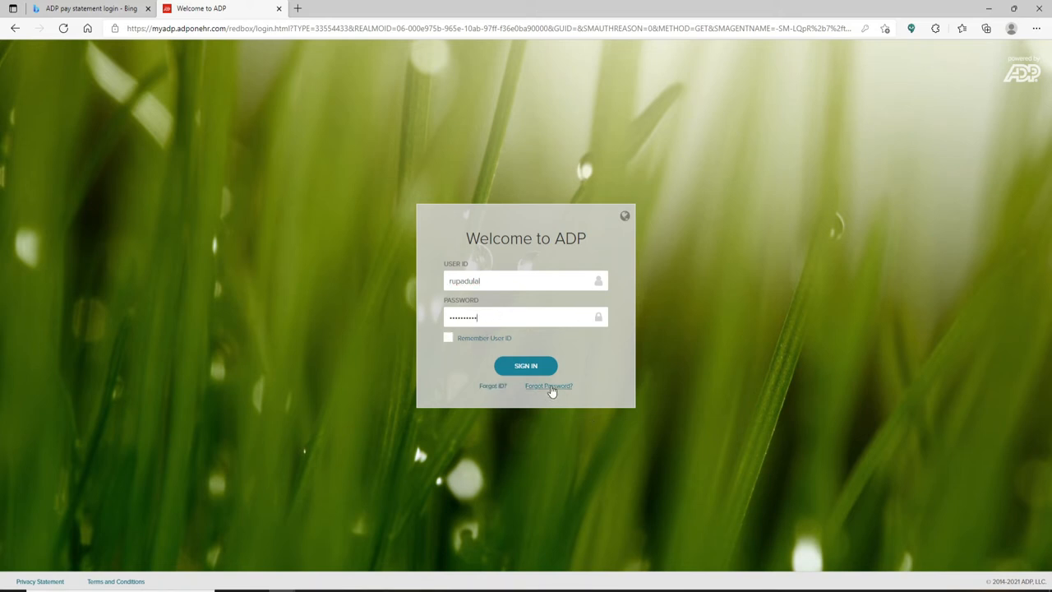